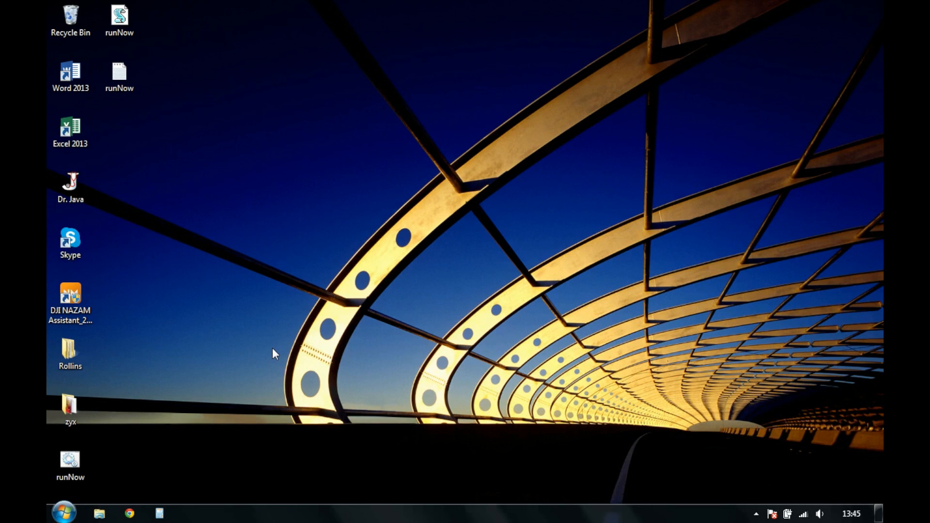
mouse_move(208, 240)
text(excel stock quote)
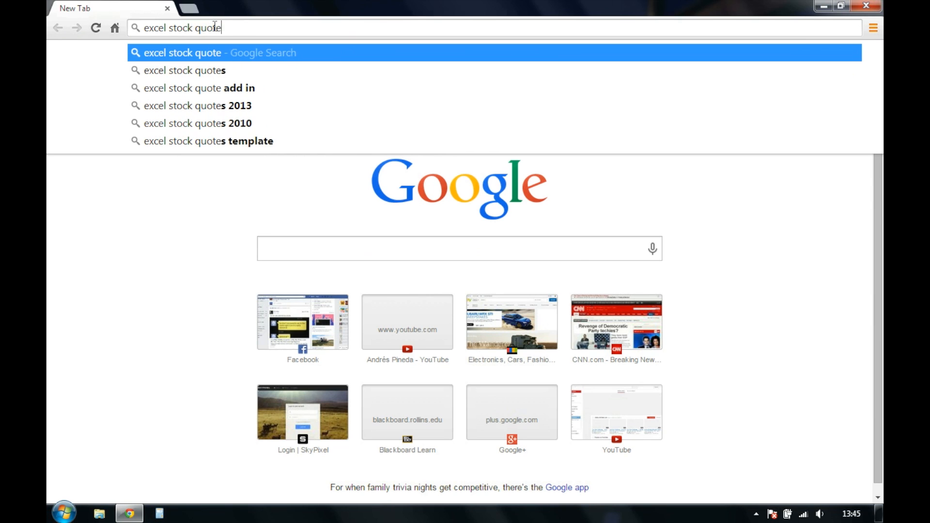
- Search Google for 'excel stock quotes 2013' and open the Stock Quote Add-In For Excel 2013 result
click(199, 105)
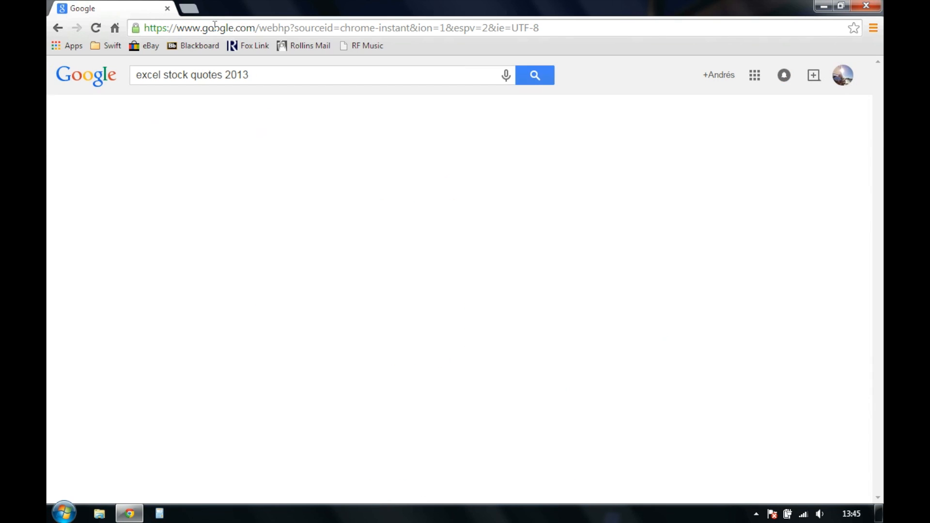
click(533, 76)
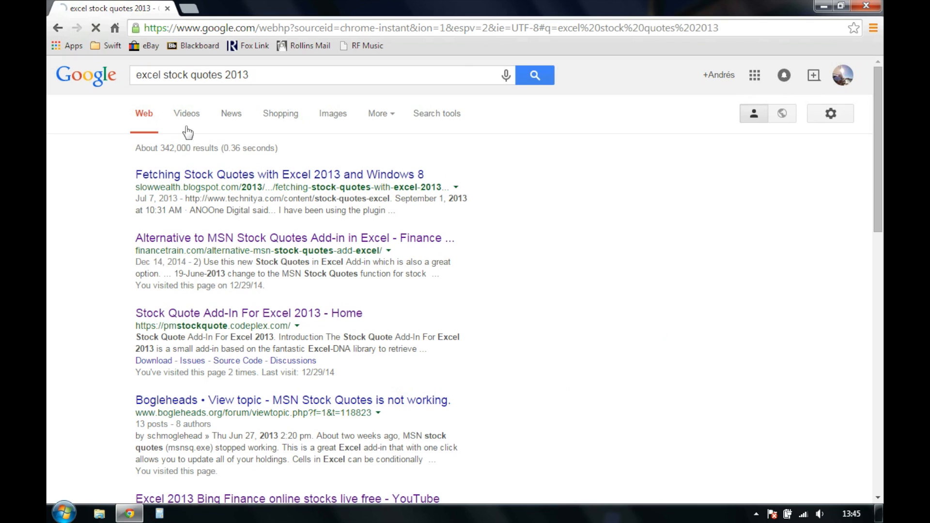
mouse_move(157, 325)
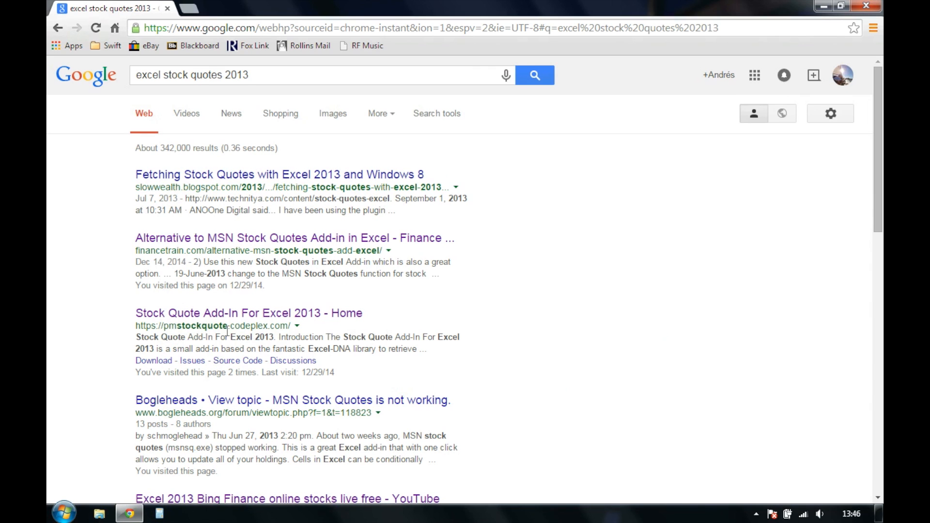
click(248, 313)
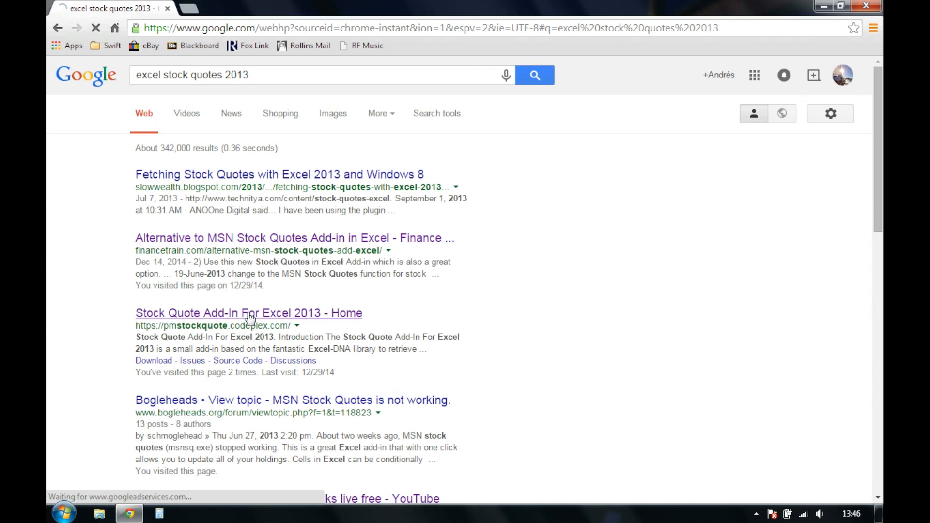
- Download the PMStockQuote-20141121 release zip from the CodePlex project page and open it
click(249, 312)
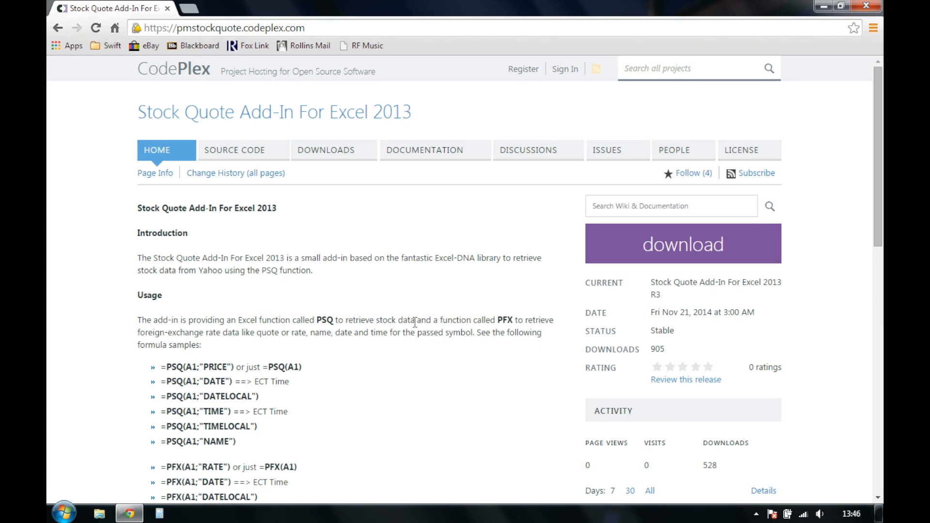
scroll(down, 3)
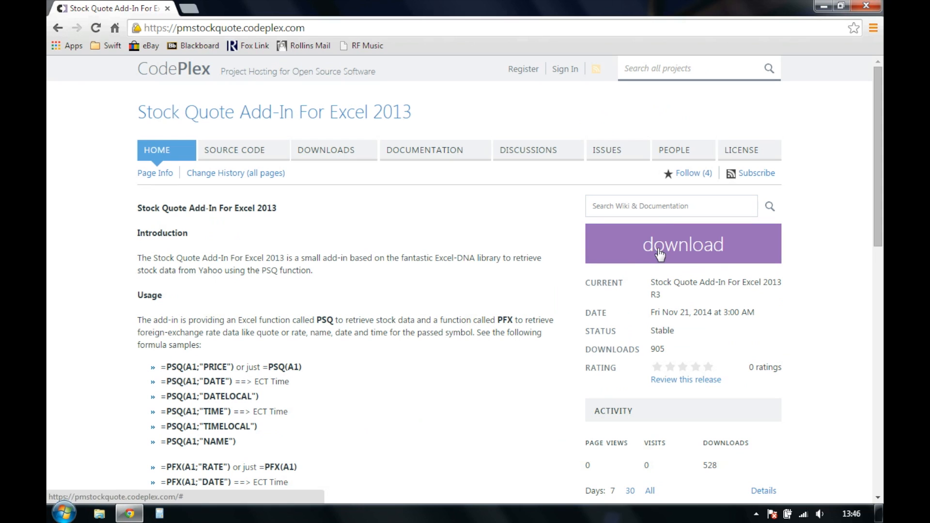
click(682, 243)
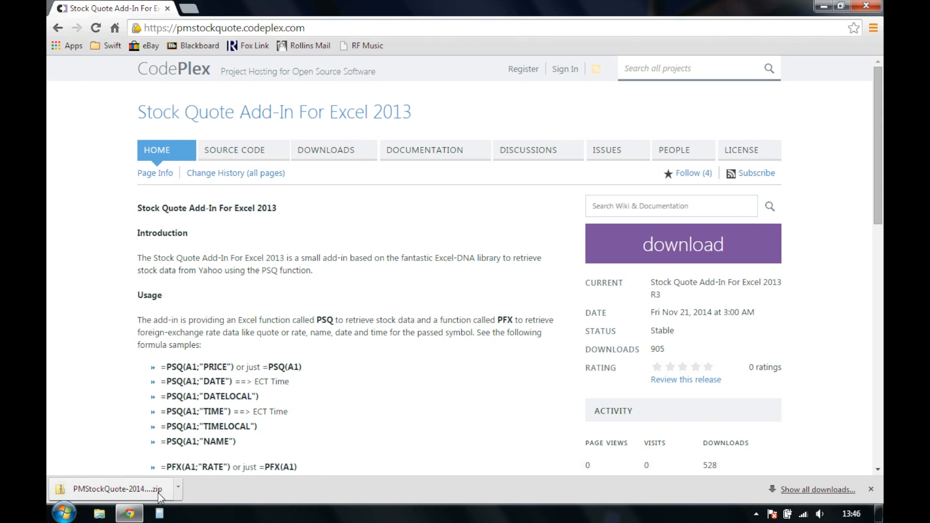
click(113, 489)
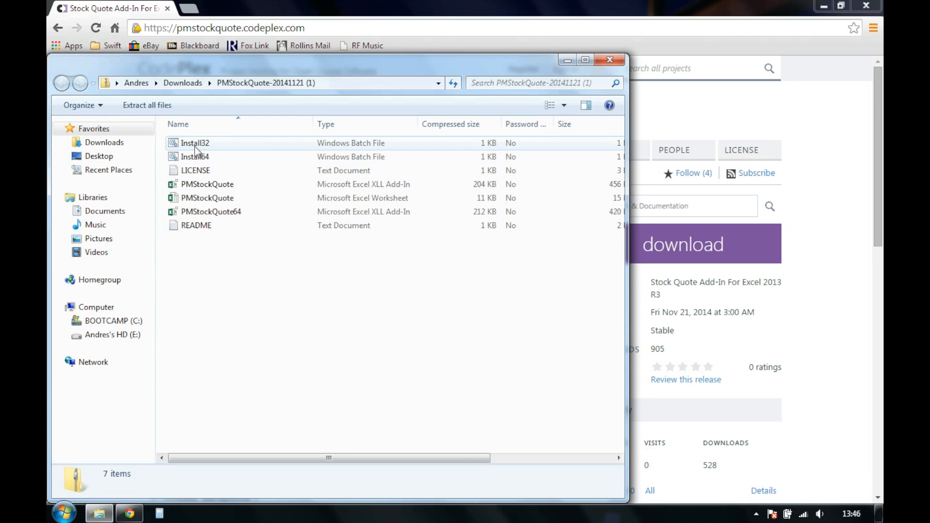
- Extract the PMStockQuote archive's seven files to the suggested Downloads folder and run one
click(195, 157)
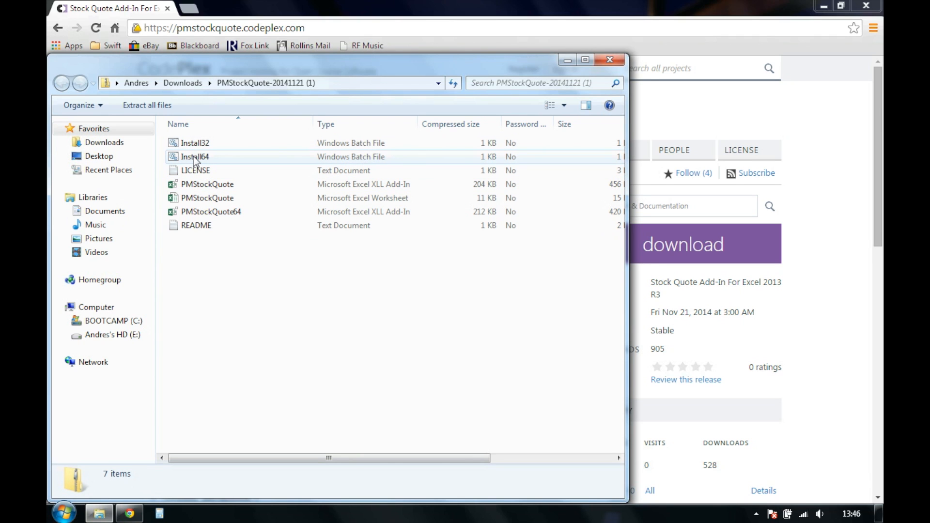
click(147, 105)
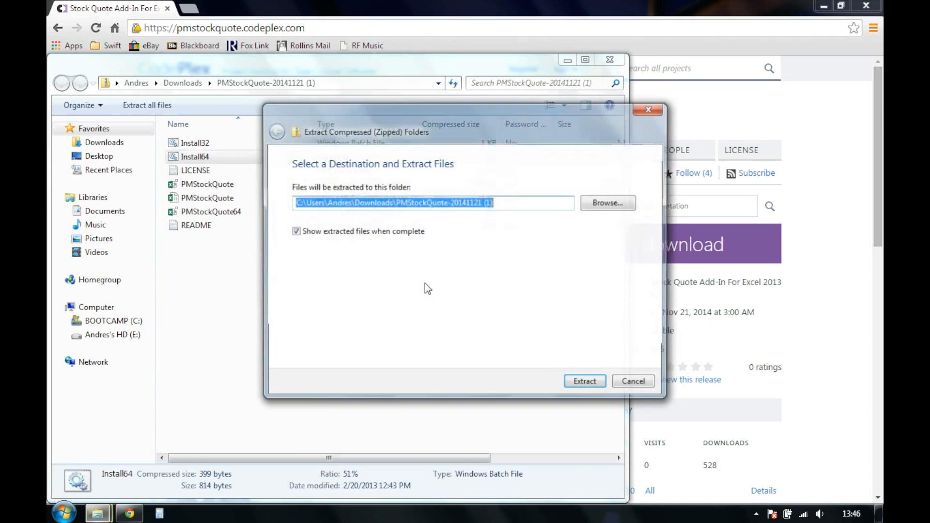
click(584, 381)
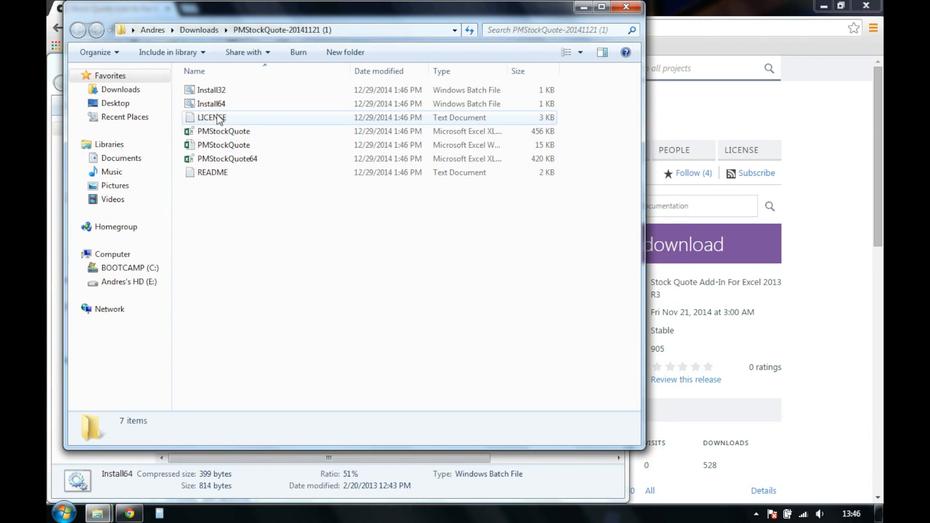
double_click(211, 103)
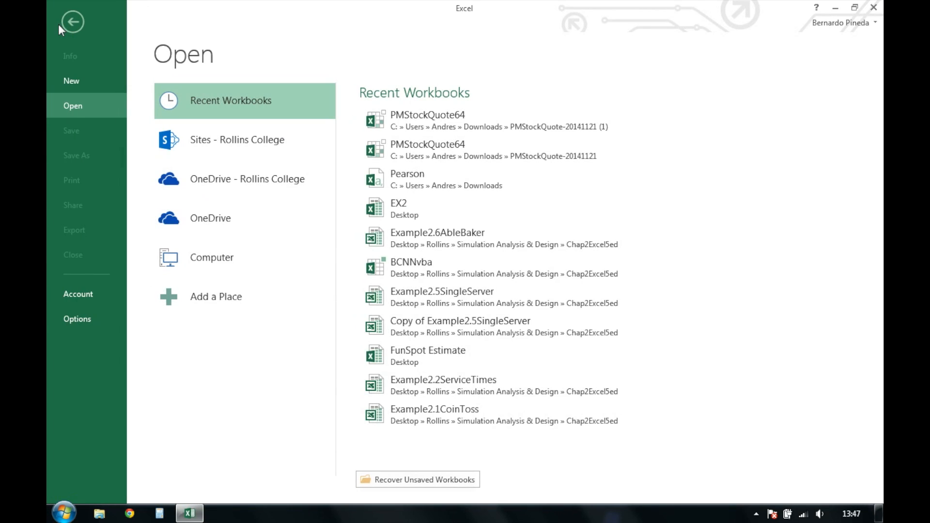
- Tick PMStockQuote Excel Add-In under File > Options > Add-Ins > Excel Add-ins and confirm
click(72, 22)
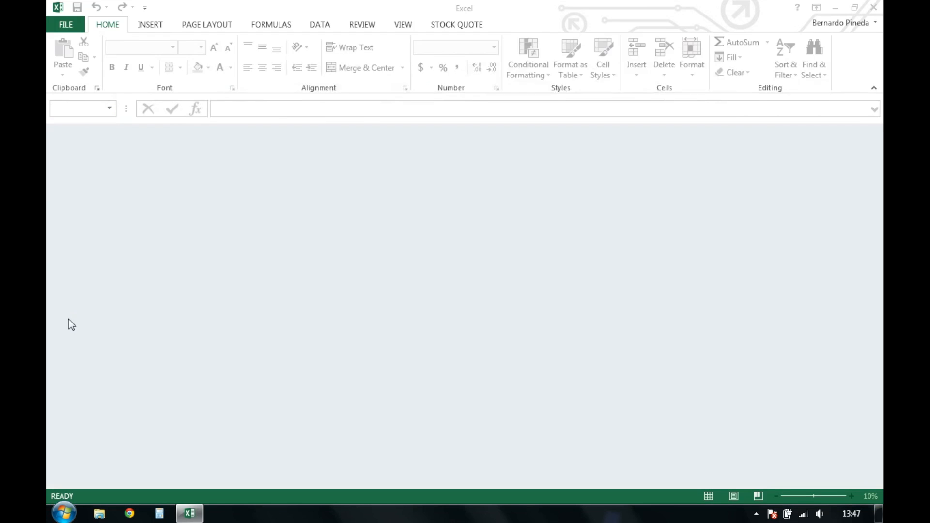
click(65, 24)
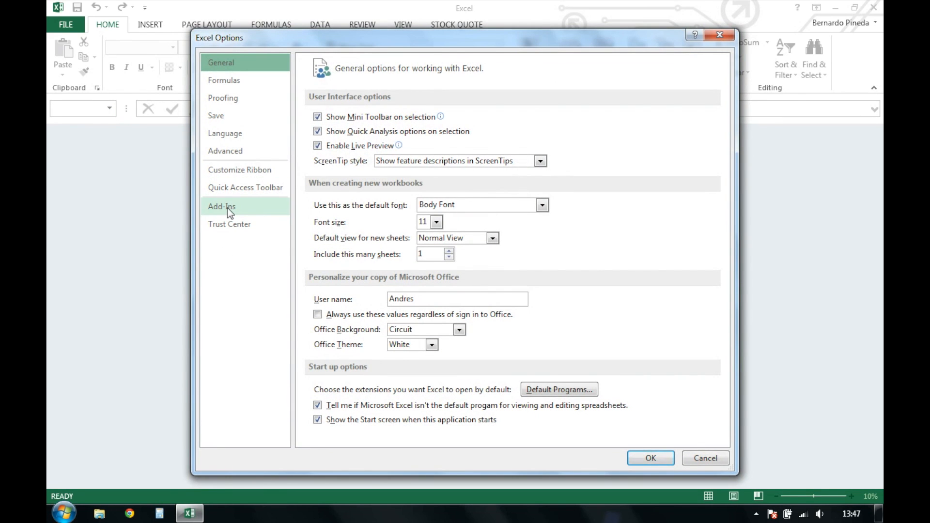
click(222, 206)
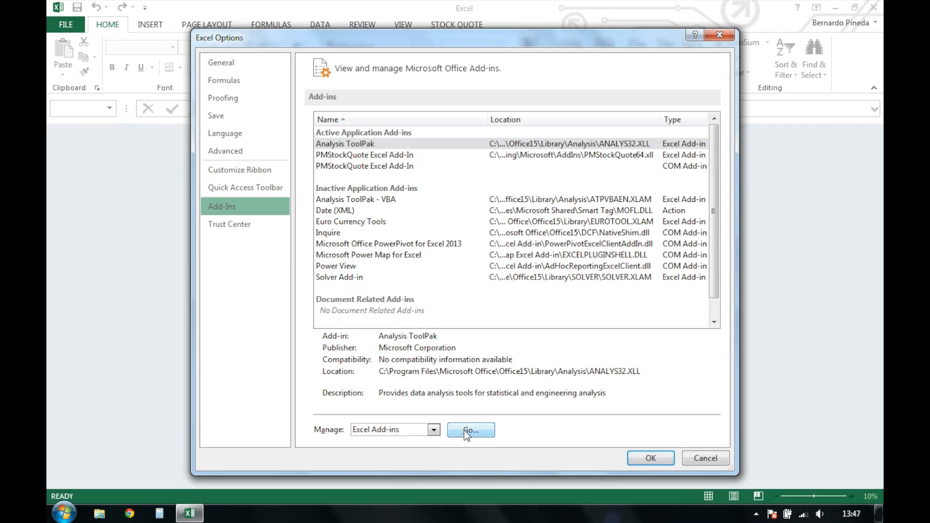
click(470, 429)
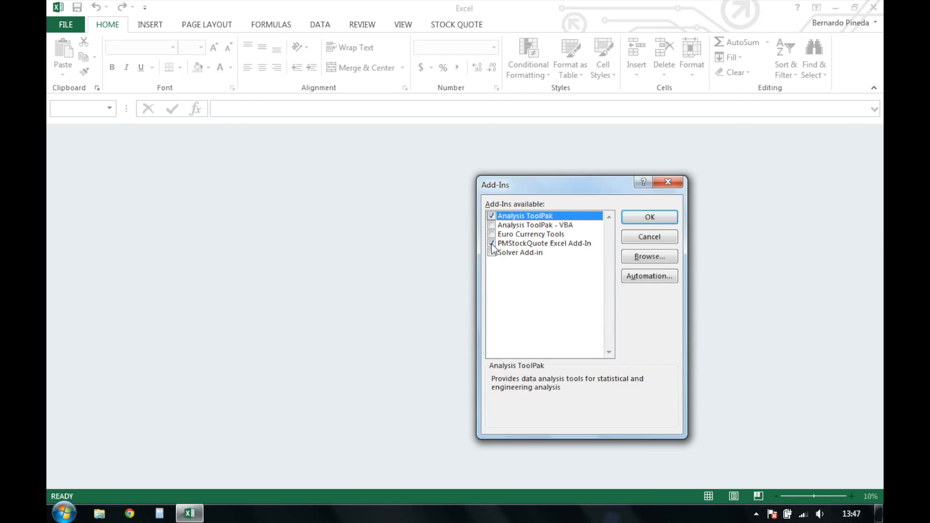
click(649, 217)
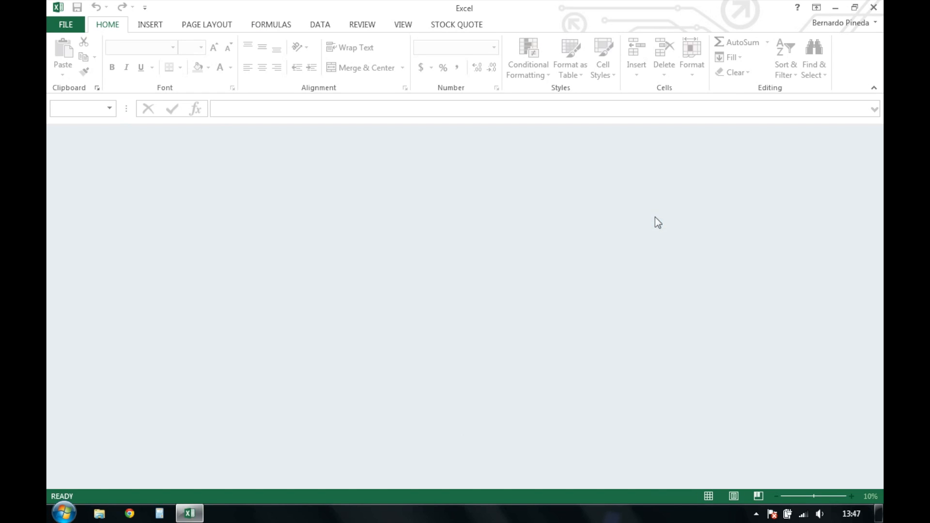
mouse_move(459, 24)
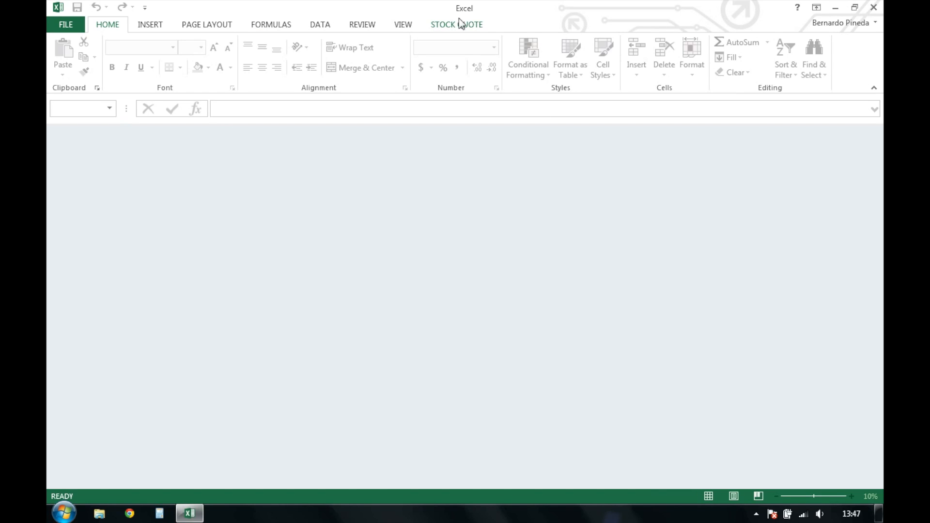
- Show the STOCK QUOTE ribbon tab with its Update and About commands
click(457, 24)
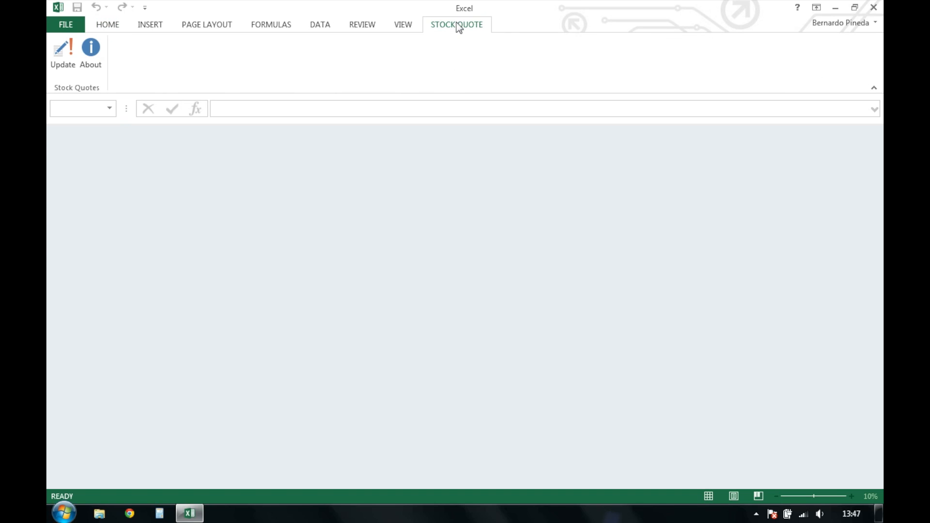
mouse_move(113, 49)
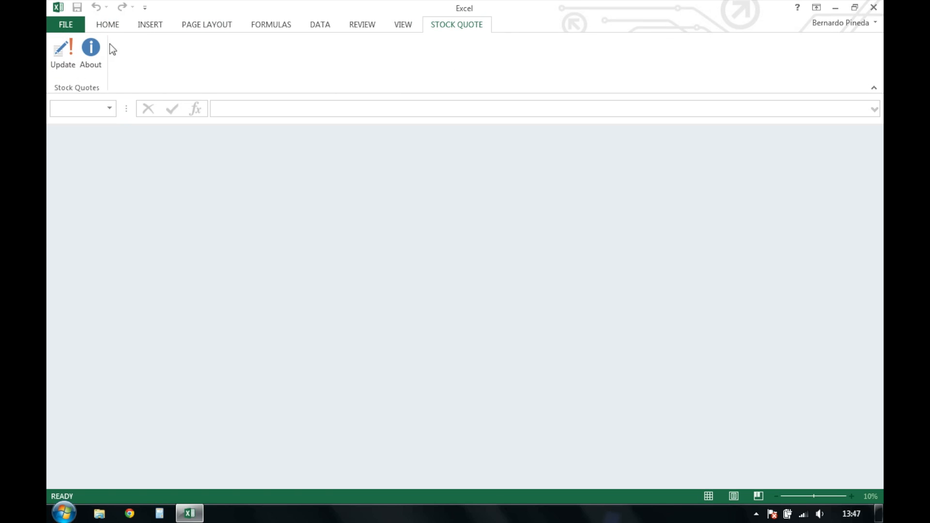
click(66, 24)
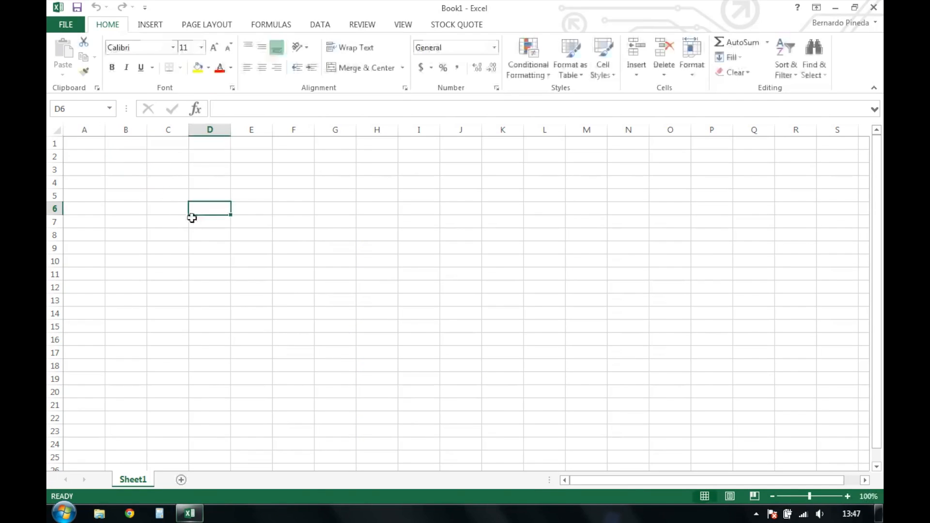
- Enter ticker AAPL in A4 and its price formula =PSQ(A4) in B4
click(84, 182)
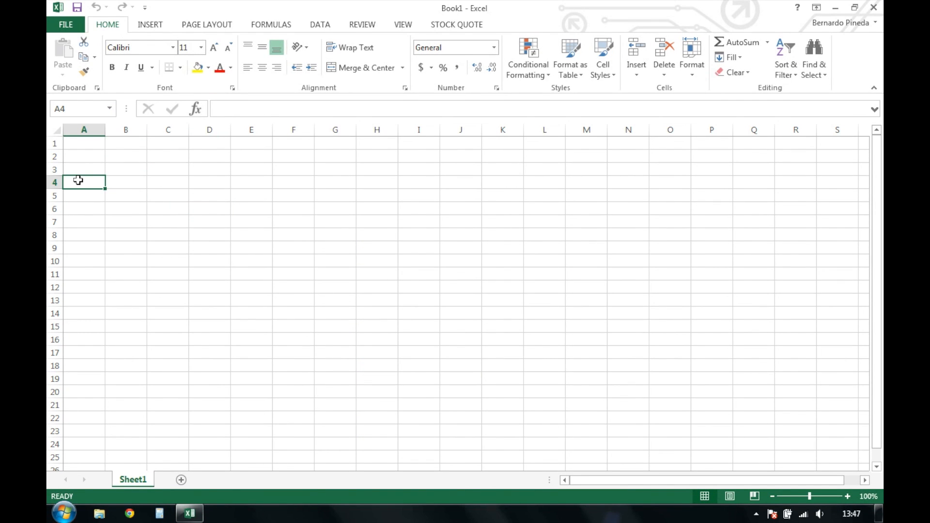
text(AAPL)
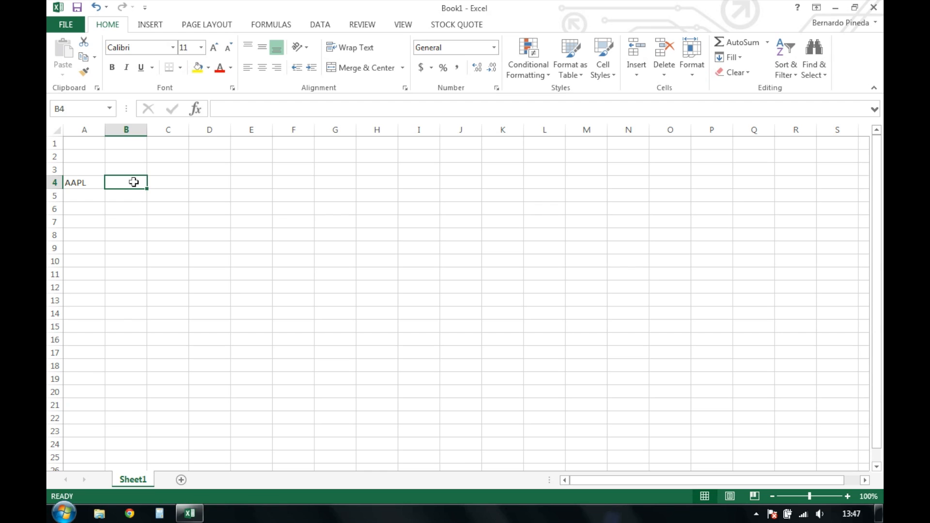
text(=)
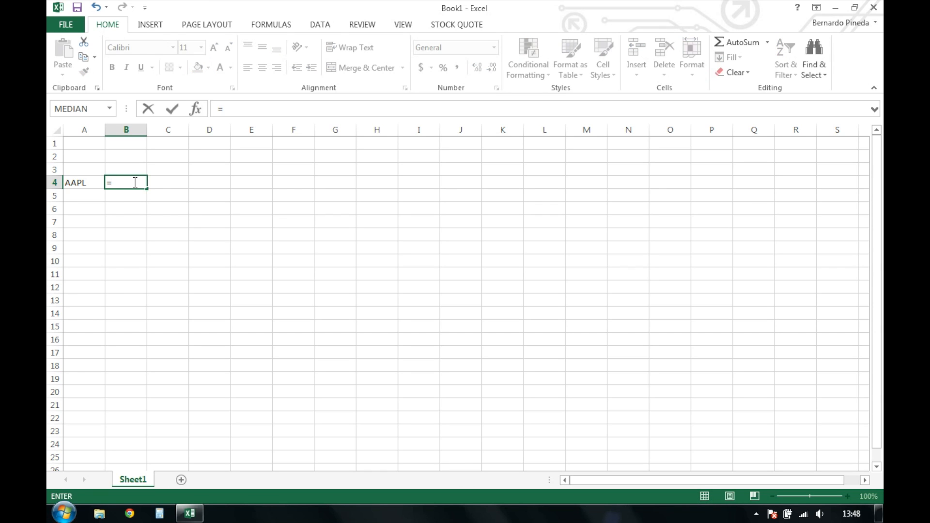
text(PSQ()
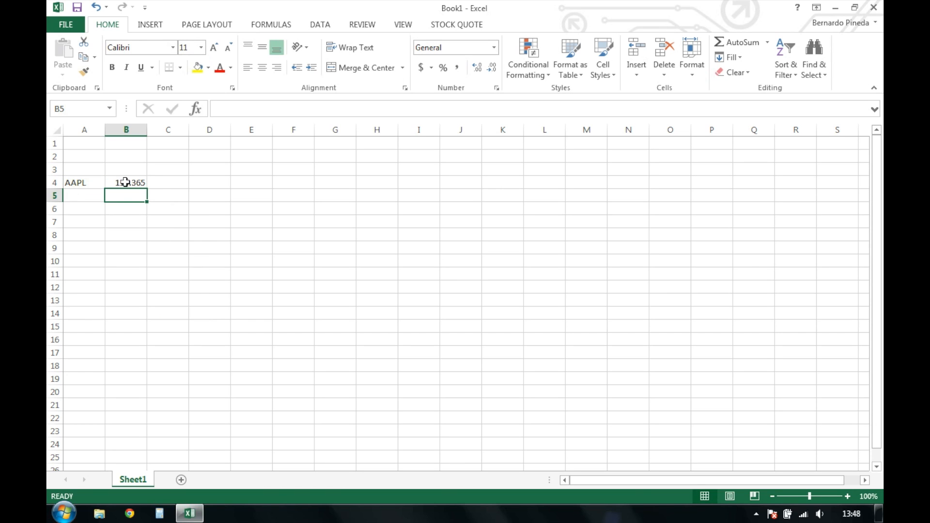
- Enter =PSQ(A4,"DATE") in C4 to show the quote date 12/29/2014
text(=)
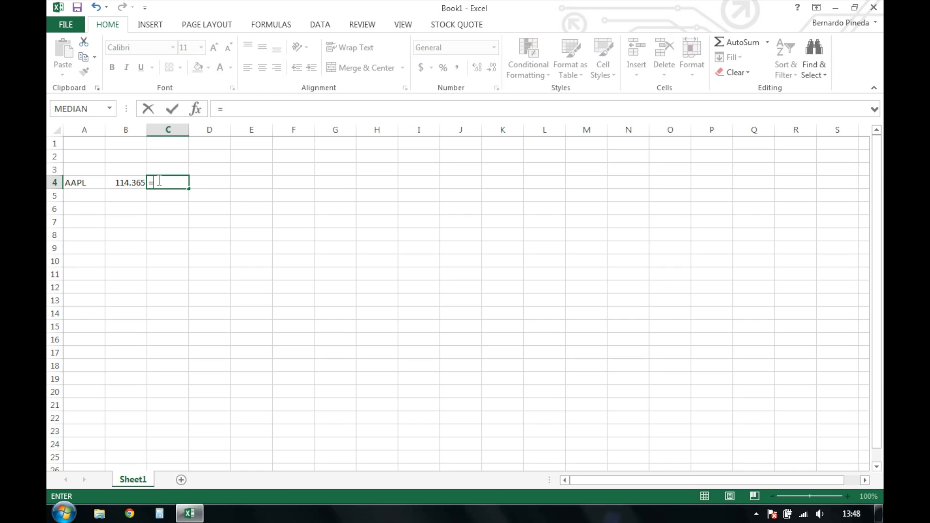
text(PSQ)
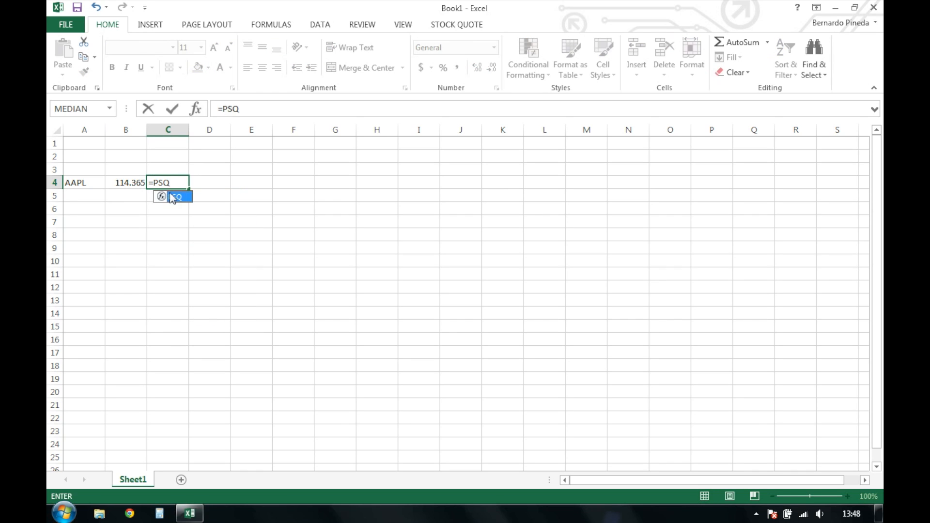
click(84, 183)
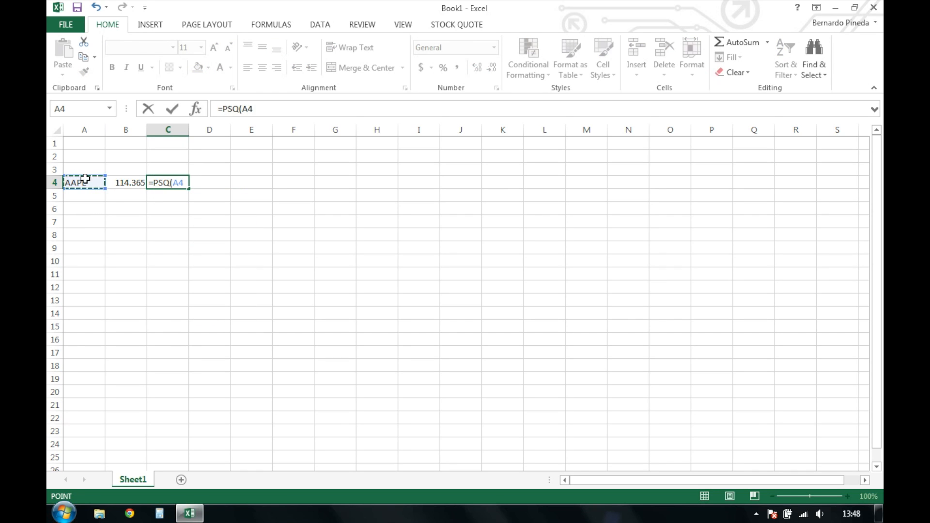
text(,"DA)
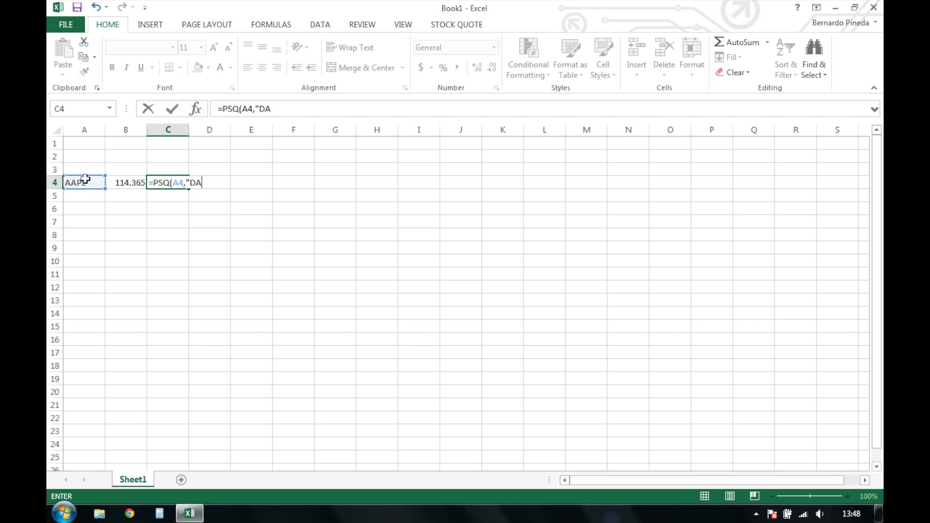
text(TE"))
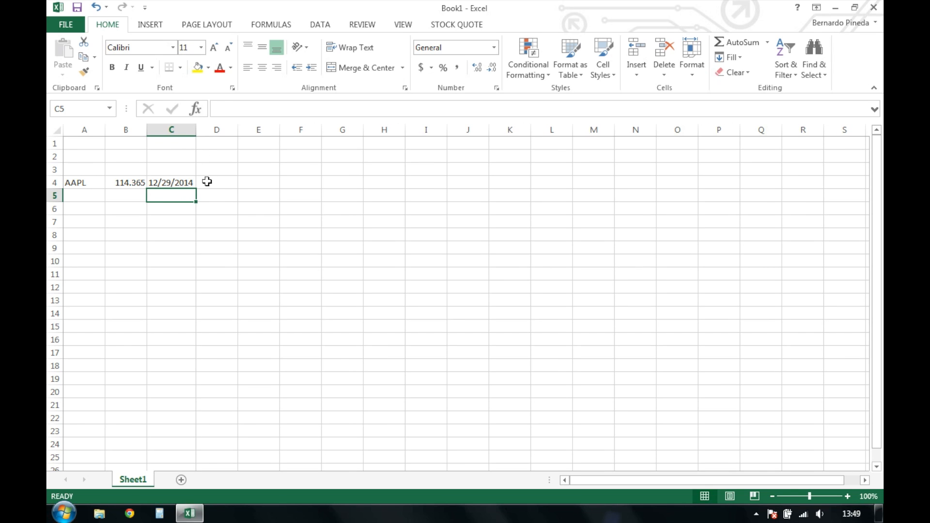
- Enter =PSQ(A4,"TIME") in D4 to get the AAPL quote time
text(=PSQ)
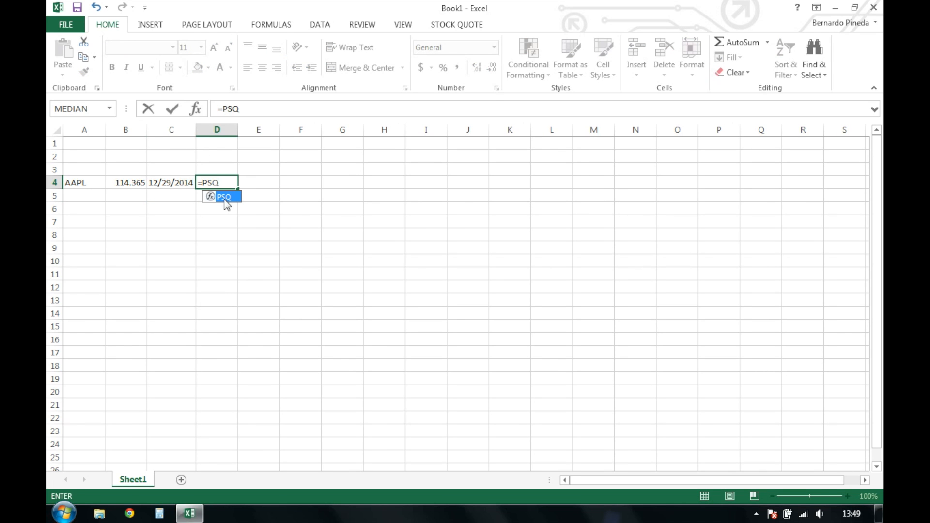
click(77, 182)
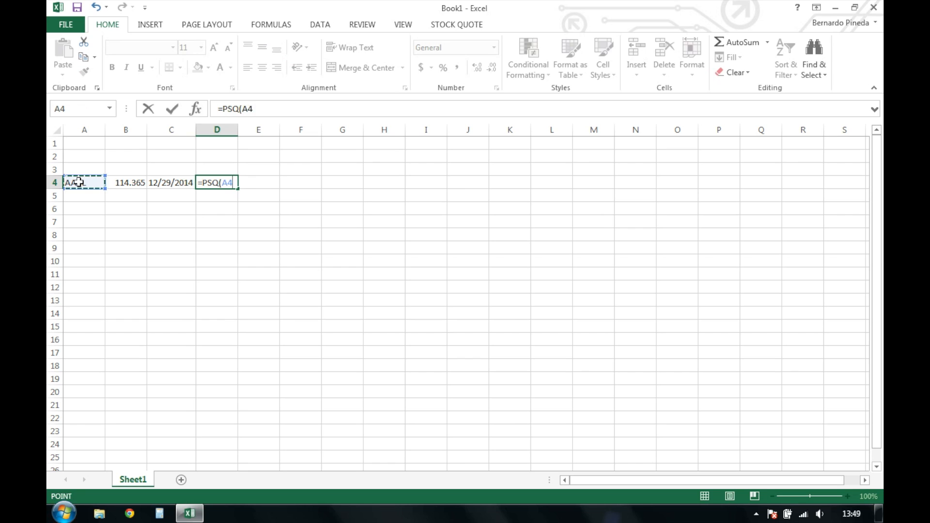
text(,")
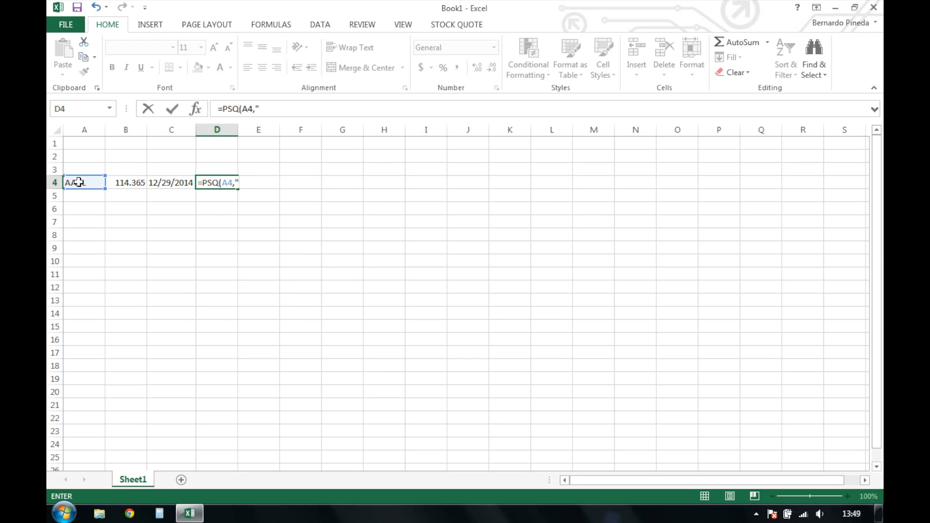
text(TIME")
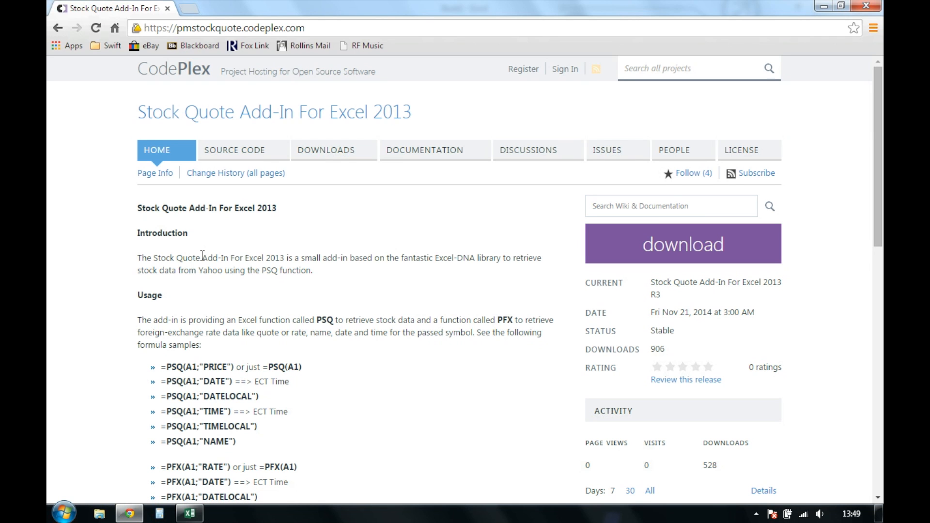
scroll(down, 3)
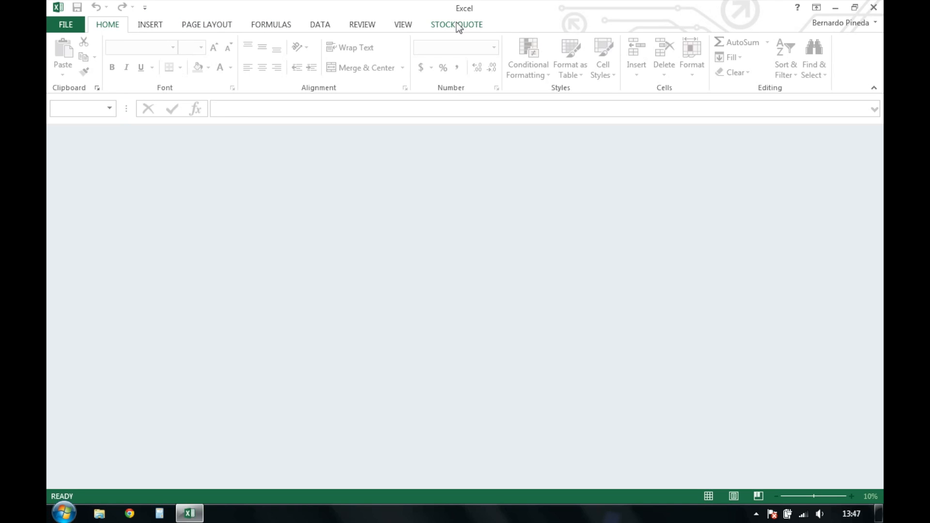
- Switch to the STOCK QUOTE ribbon tab again
click(456, 24)
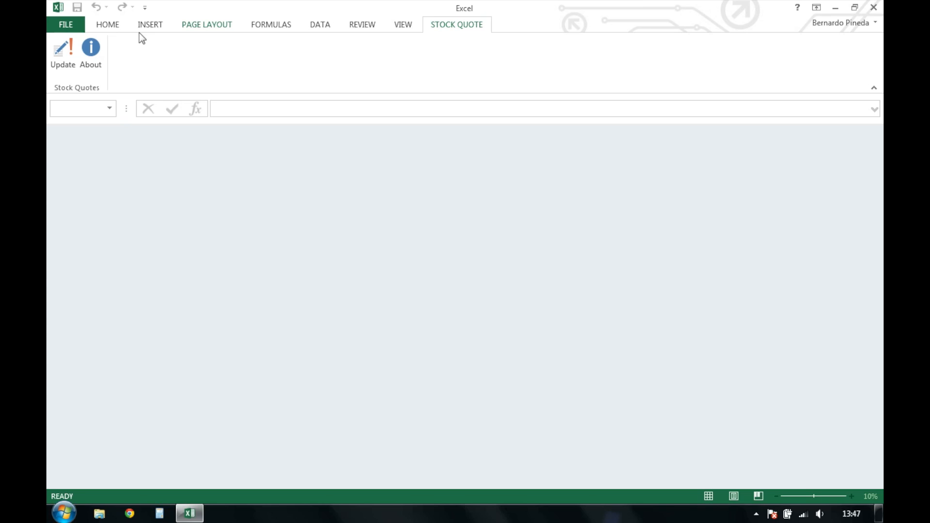